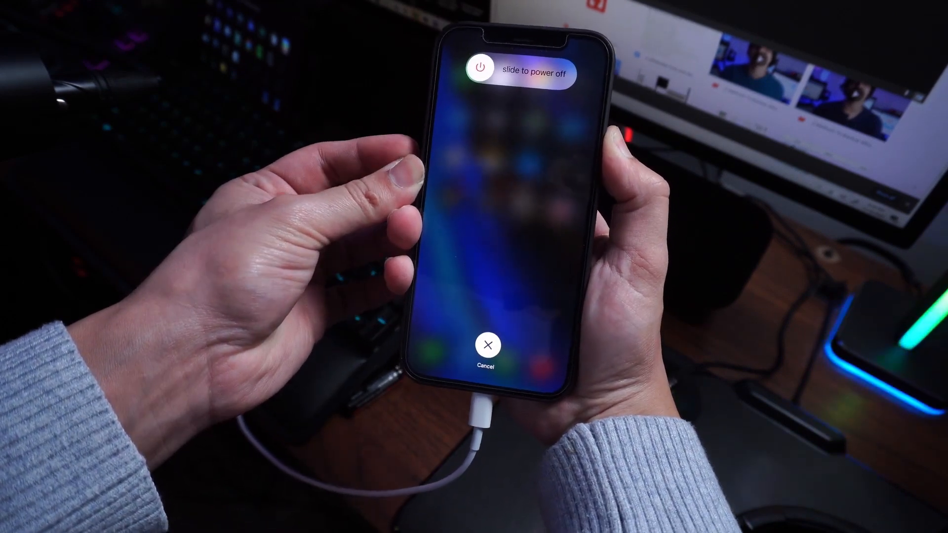
Bring up the iPhone 12's power-off slider screen while the phone is unplugged
{"action": "left_click", "coordinate": [486, 343]}
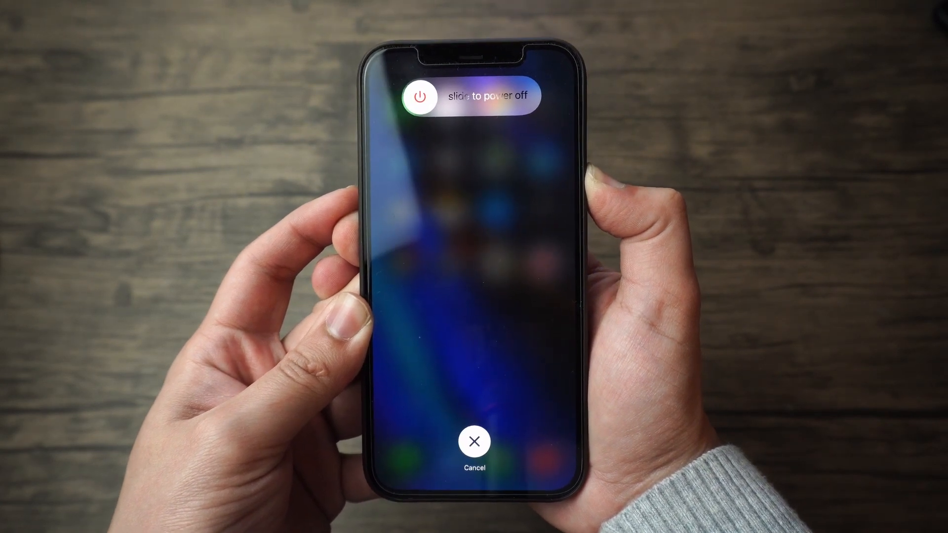
{"action": "left_click_drag", "start_coordinate": [417, 96], "coordinate": [526, 97]}
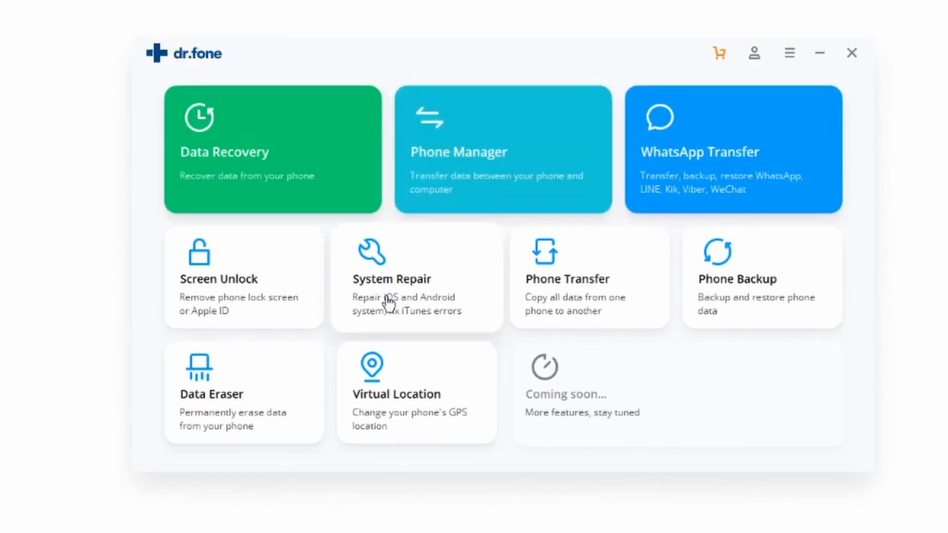
Enter System Repair for the detected iPhone 12 with system version 14.2 selected
{"action": "left_click", "coordinate": [391, 279]}
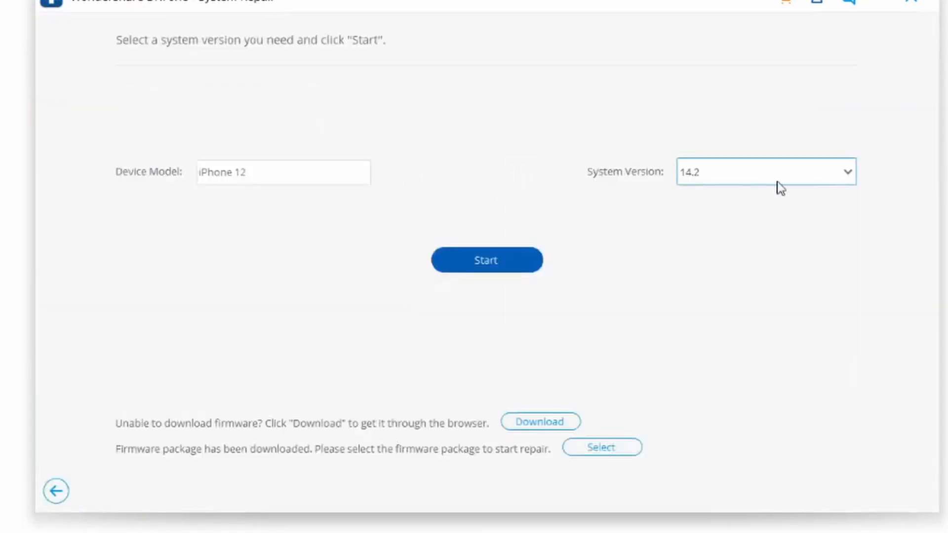
{"action": "mouse_move", "coordinate": [292, 184]}
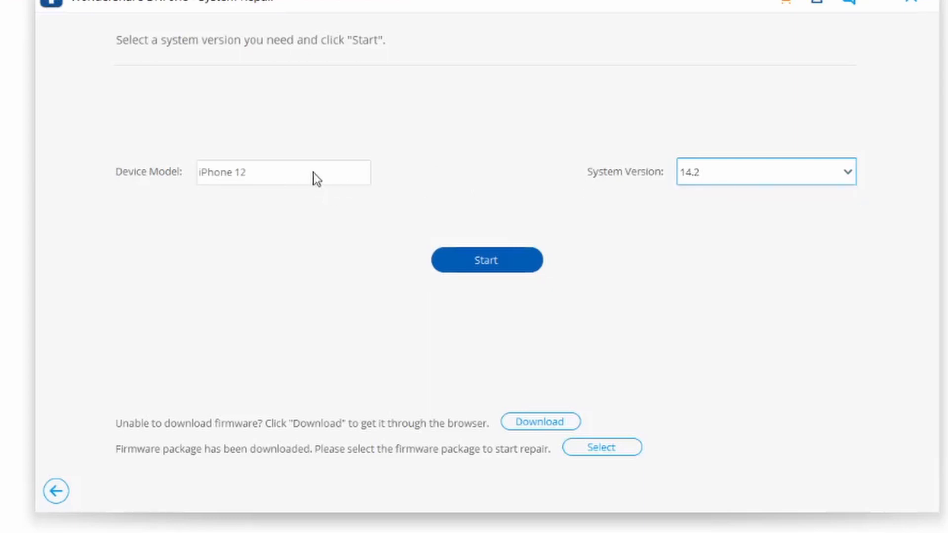
{"action": "mouse_move", "coordinate": [238, 407]}
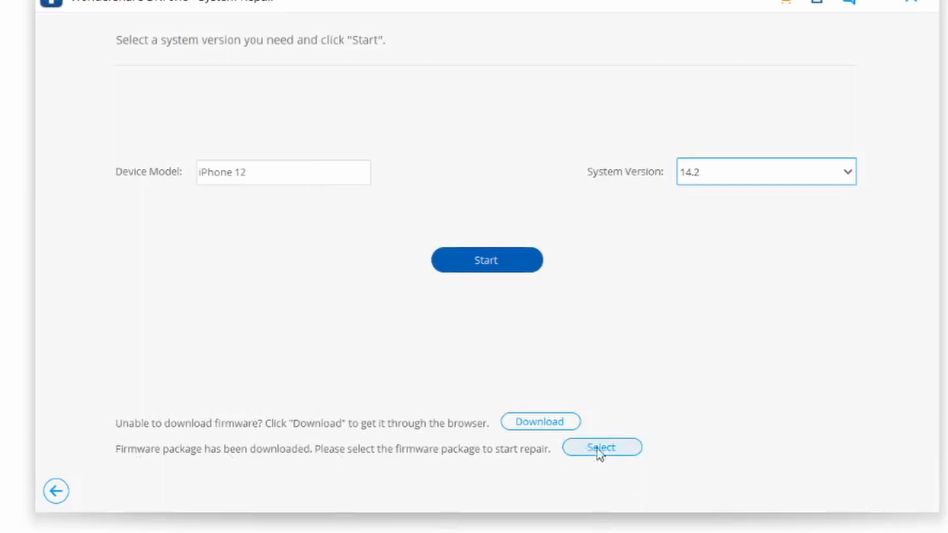
{"action": "mouse_move", "coordinate": [168, 425]}
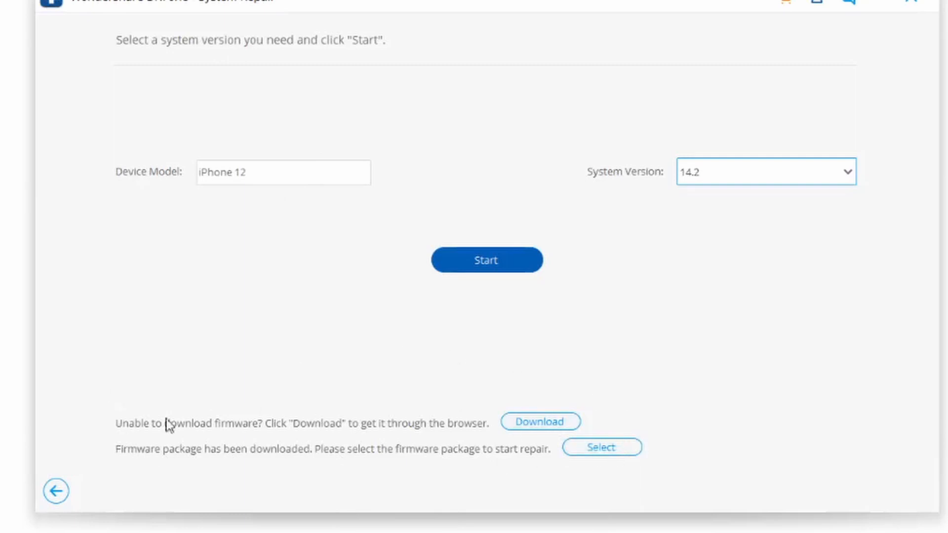
{"action": "mouse_move", "coordinate": [117, 409]}
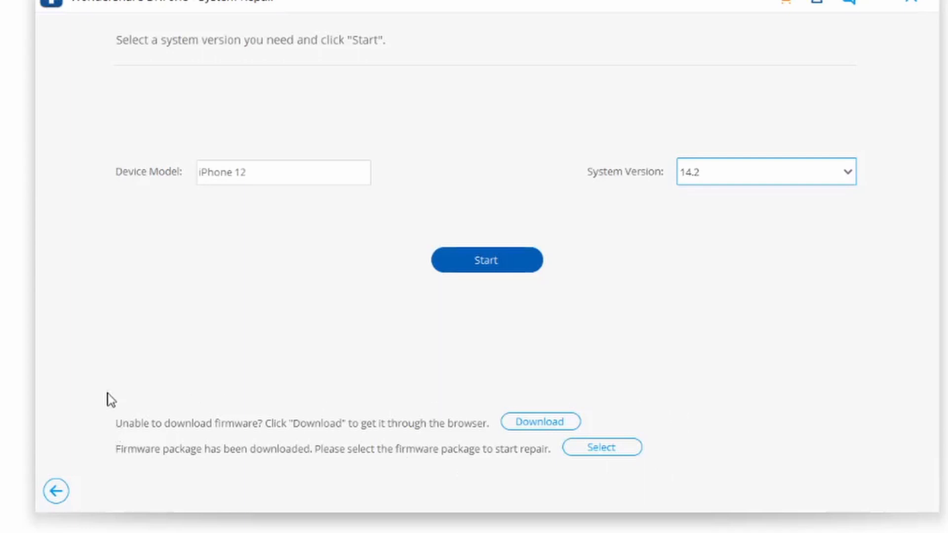
{"action": "mouse_move", "coordinate": [119, 465]}
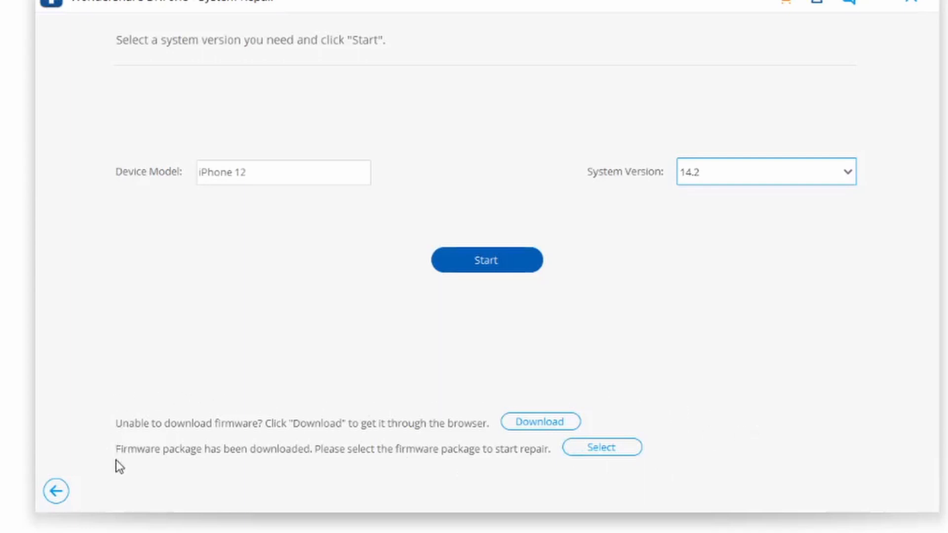
{"action": "left_click", "coordinate": [486, 260]}
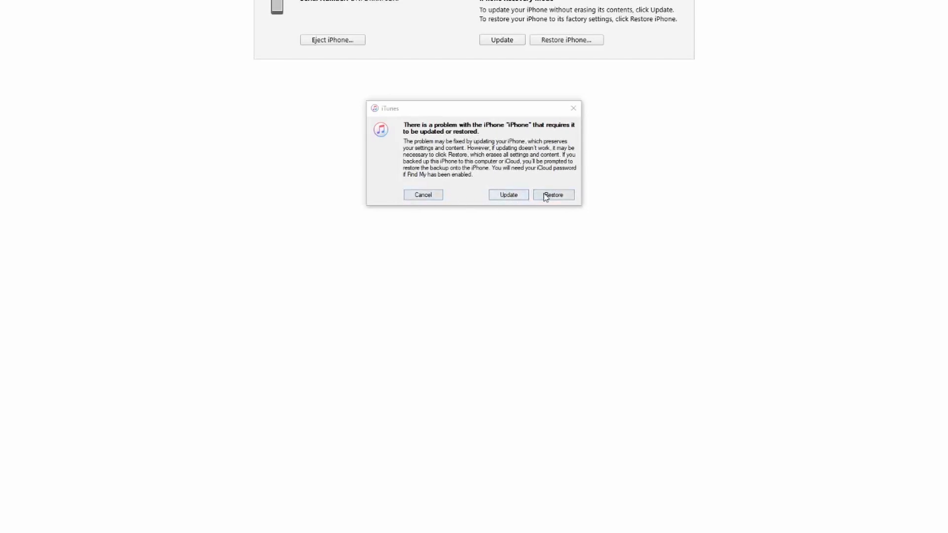
Choose Restore so iTunes asks to confirm restoring the iPhone to factory settings and updating
{"action": "left_click", "coordinate": [553, 194]}
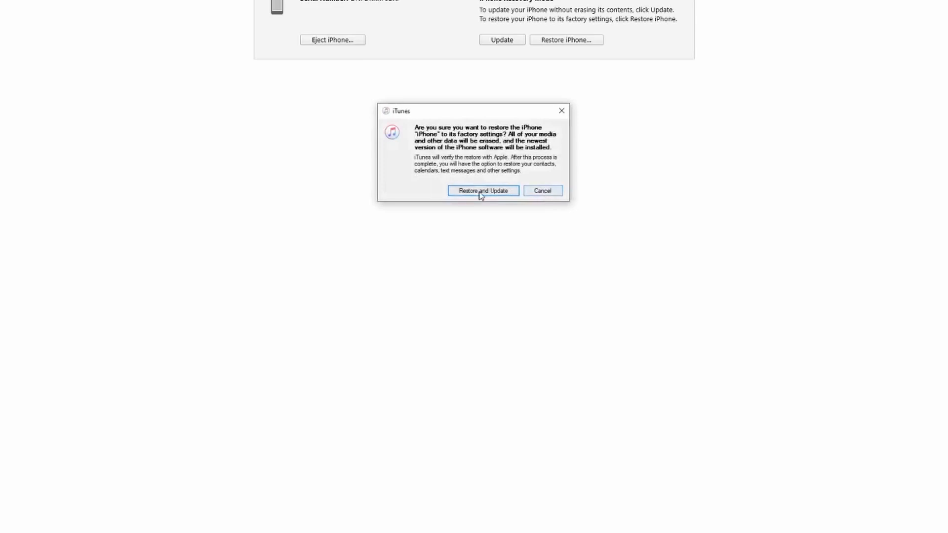
{"action": "mouse_move", "coordinate": [495, 180]}
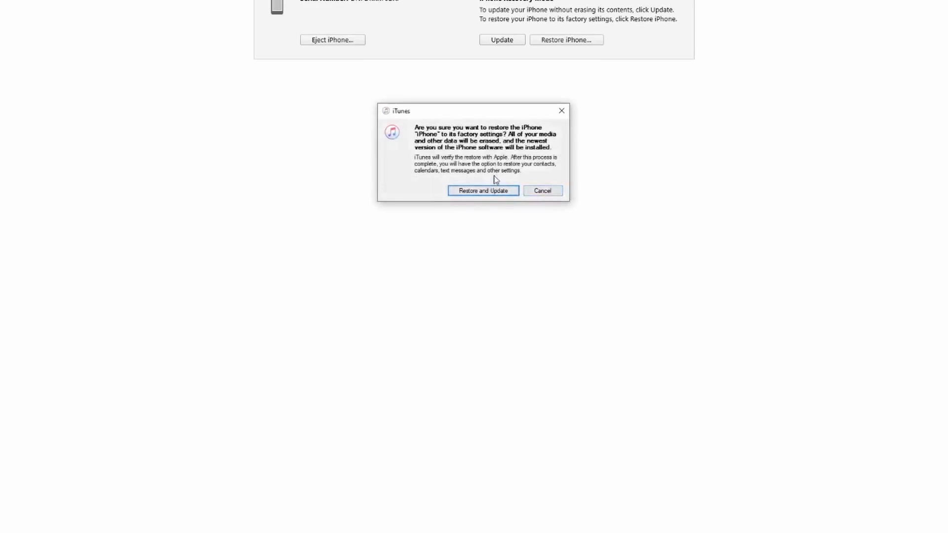